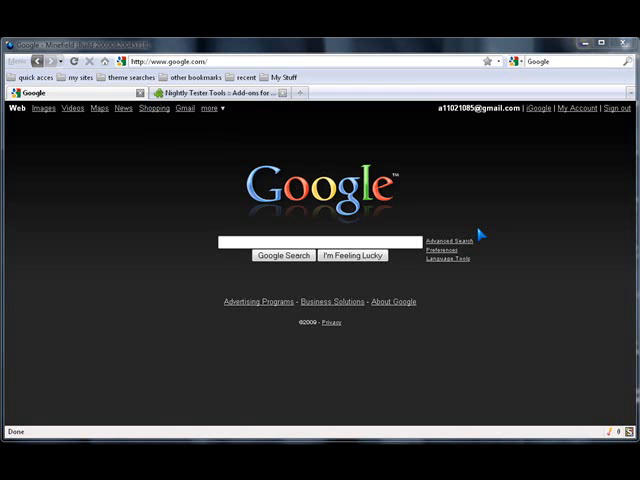
{"action": "mouse_move", "coordinate": [480, 230]}
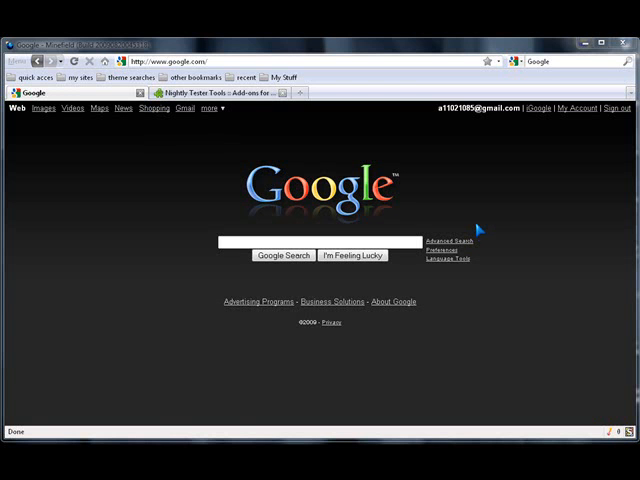
{"action": "mouse_move", "coordinate": [478, 260]}
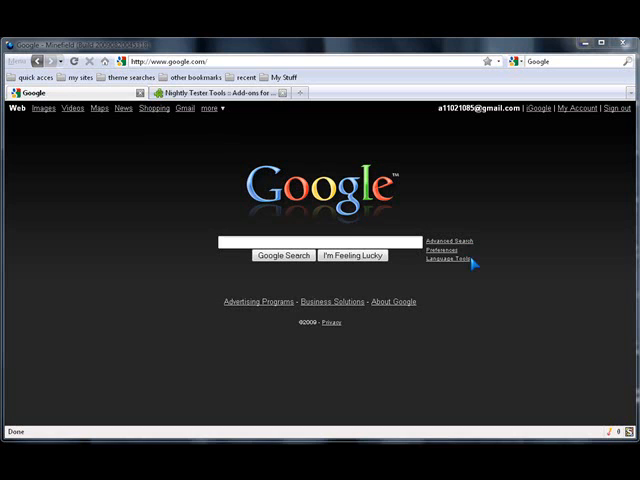
{"action": "mouse_move", "coordinate": [176, 200]}
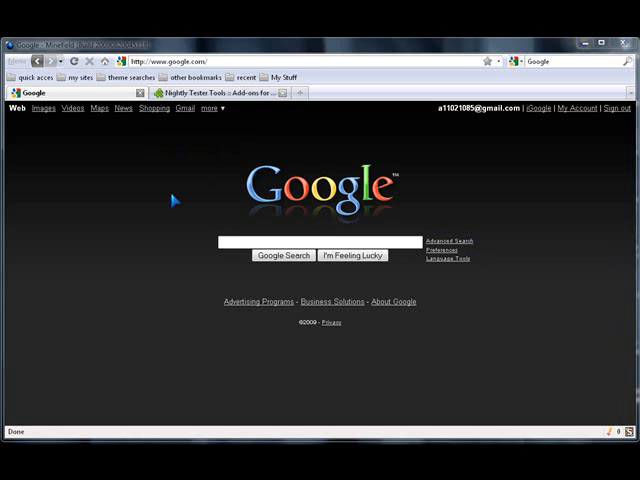
{"action": "mouse_move", "coordinate": [344, 156]}
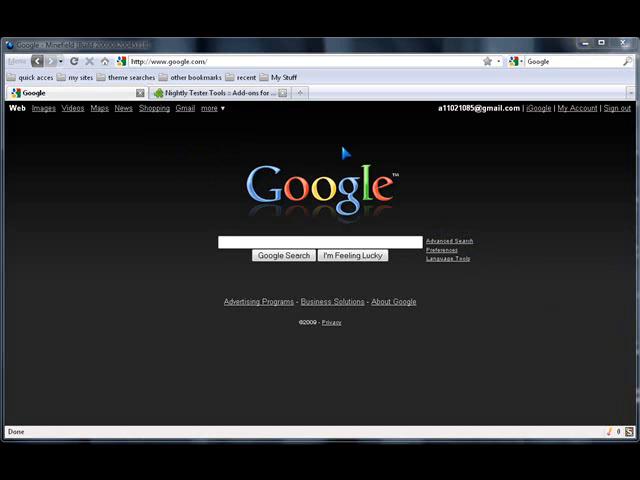
{"action": "mouse_move", "coordinate": [498, 212]}
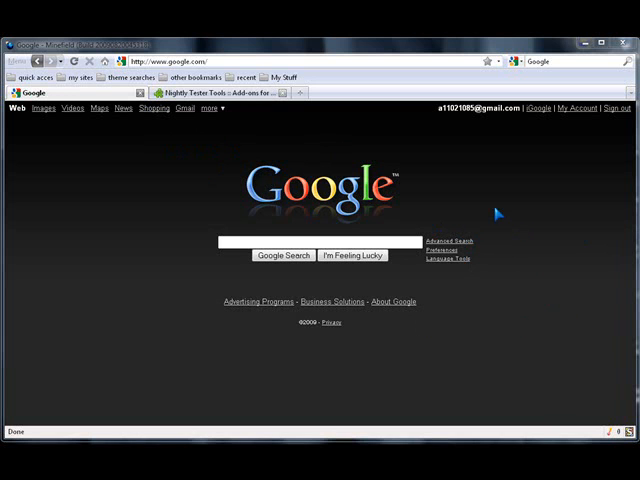
{"action": "mouse_move", "coordinate": [422, 178]}
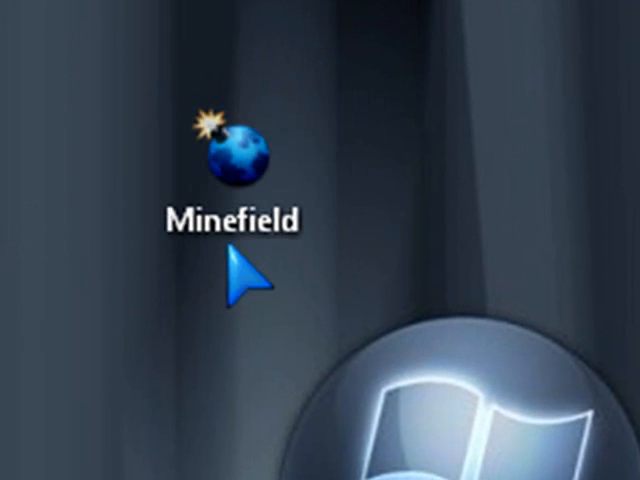
Launch the Minefield browser to reach the Add-ons manager
{"action": "double_click", "coordinate": [224, 150]}
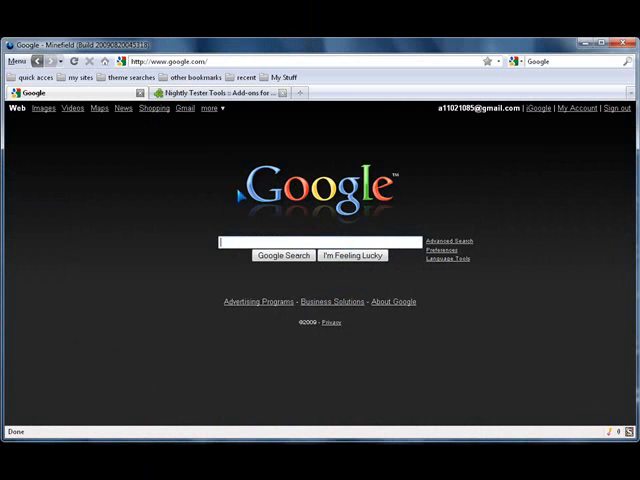
{"action": "mouse_move", "coordinate": [148, 150]}
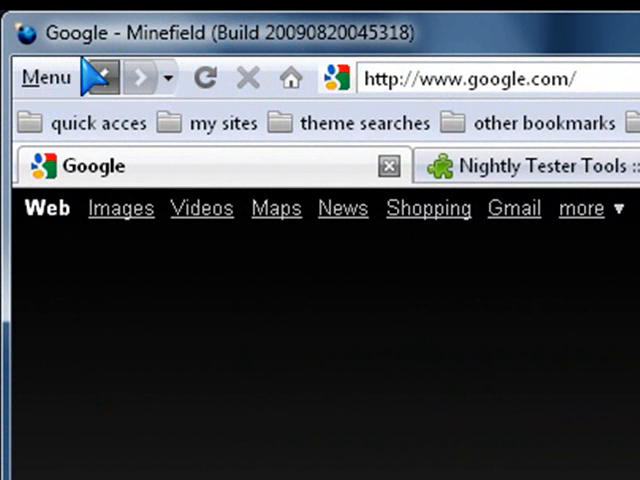
{"action": "mouse_move", "coordinate": [40, 96]}
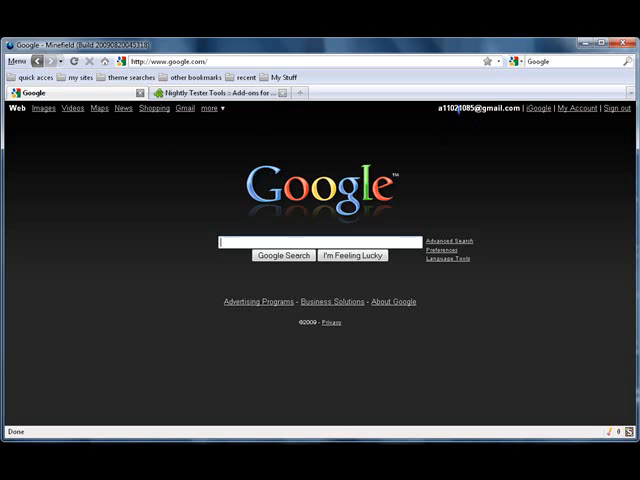
{"action": "mouse_move", "coordinate": [336, 228]}
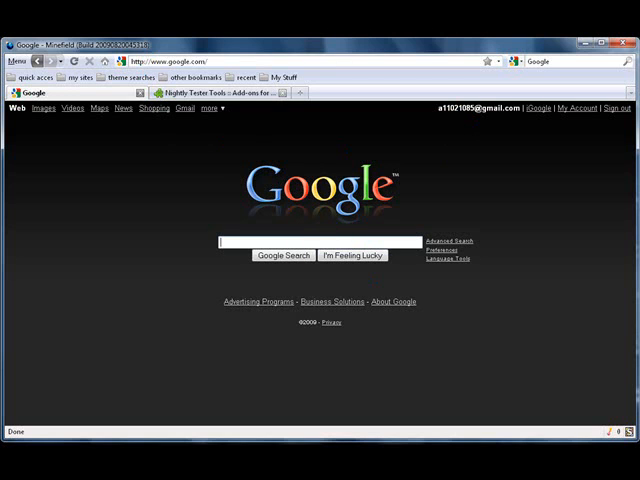
{"action": "mouse_move", "coordinate": [444, 90]}
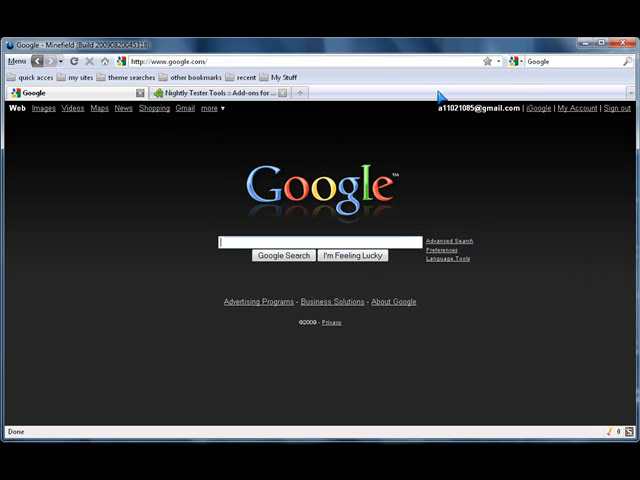
{"action": "mouse_move", "coordinate": [424, 210]}
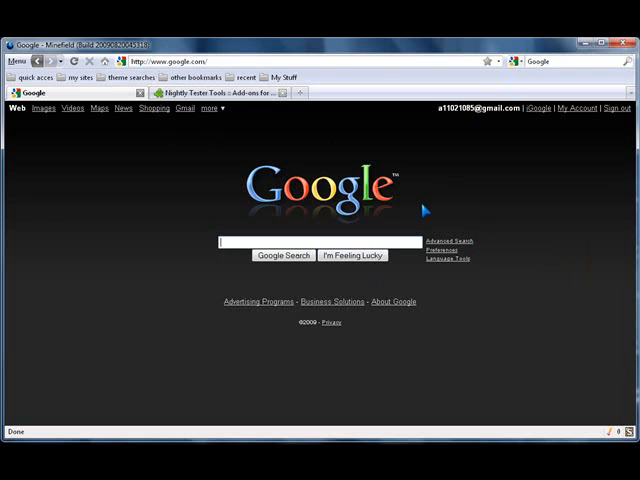
{"action": "mouse_move", "coordinate": [320, 130]}
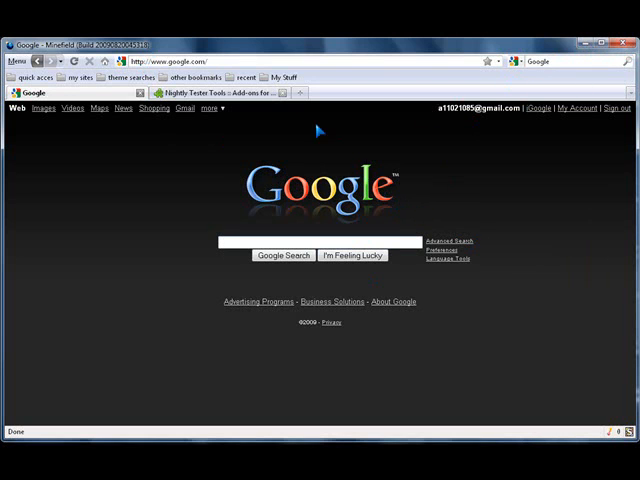
{"action": "mouse_move", "coordinate": [420, 190]}
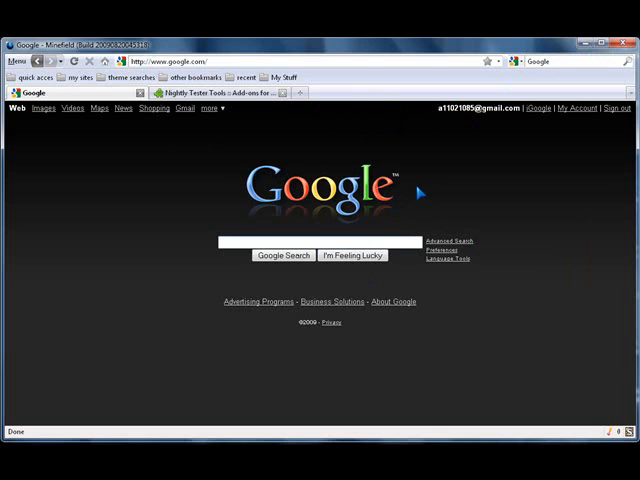
{"action": "mouse_move", "coordinate": [390, 228]}
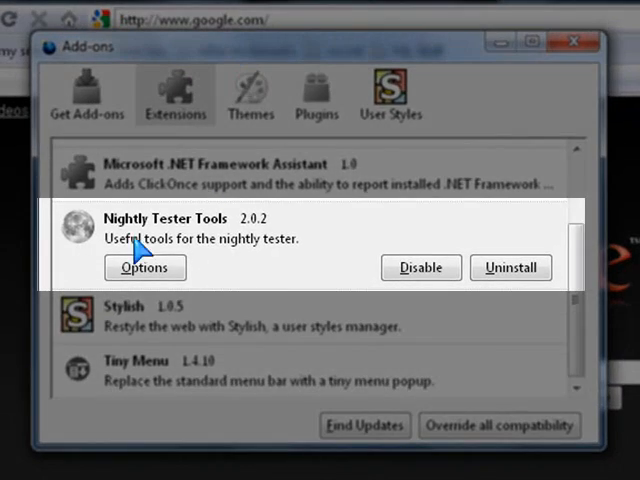
{"action": "mouse_move", "coordinate": [464, 304]}
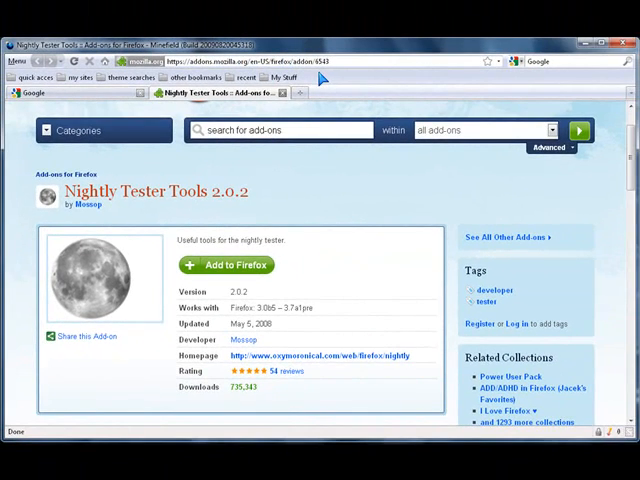
{"action": "mouse_move", "coordinate": [284, 184]}
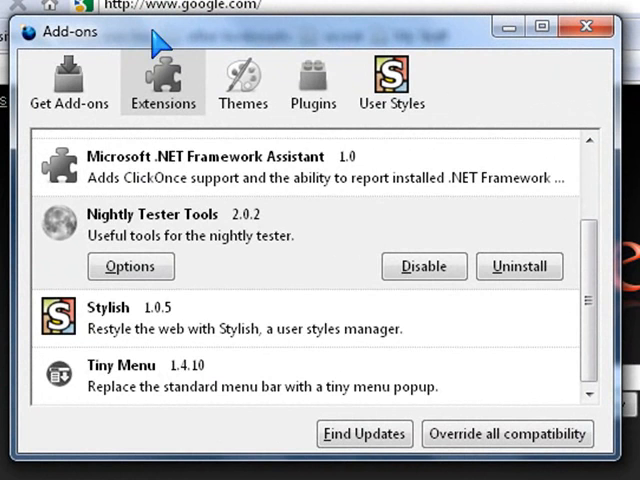
{"action": "scroll", "scroll_direction": "up", "scroll_amount": 3}
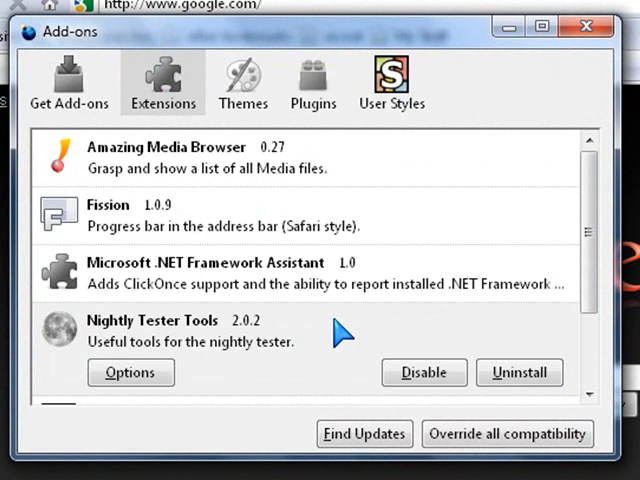
{"action": "scroll", "scroll_direction": "down", "scroll_amount": 3}
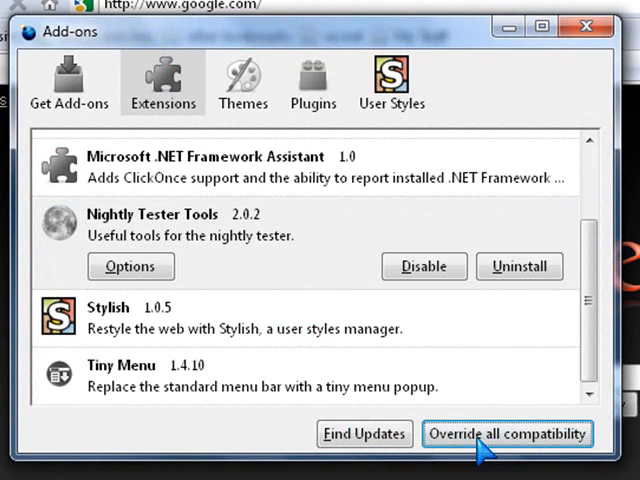
{"action": "mouse_move", "coordinate": [300, 36]}
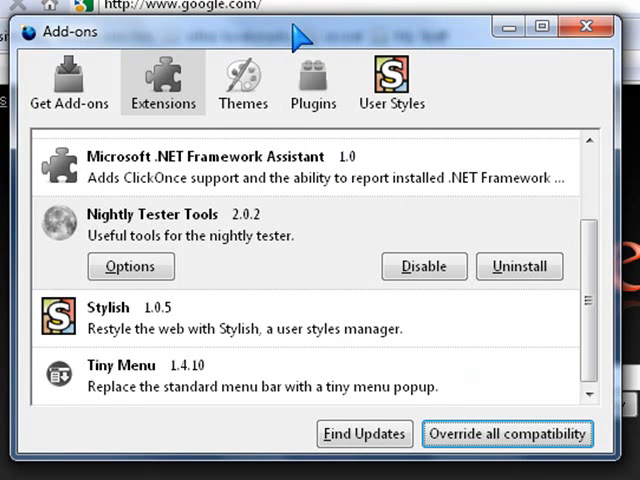
{"action": "mouse_move", "coordinate": [228, 218]}
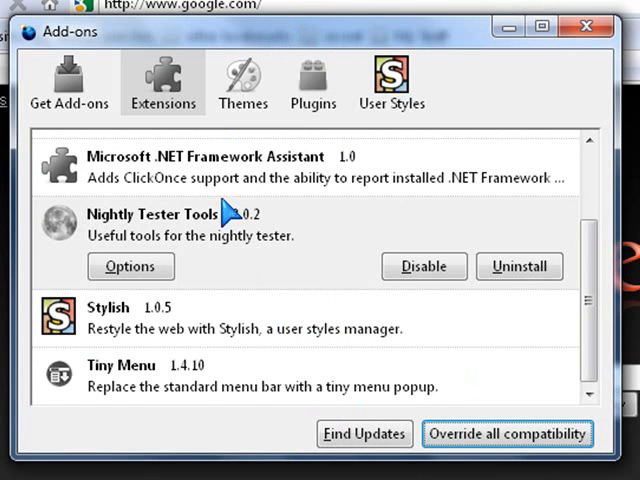
{"action": "scroll", "scroll_direction": "up", "scroll_amount": 3}
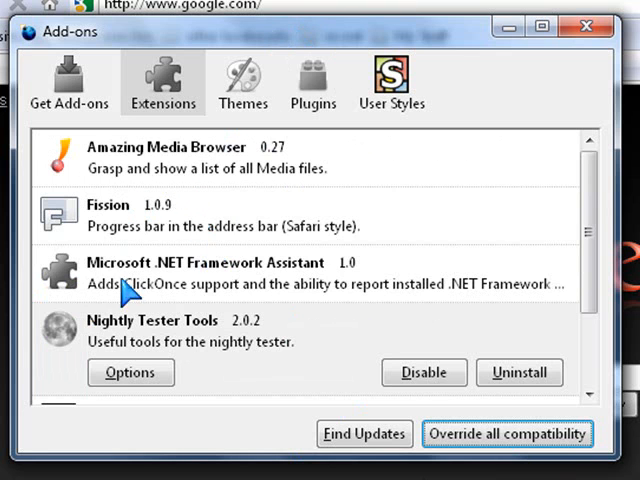
{"action": "scroll", "scroll_direction": "down", "scroll_amount": 3}
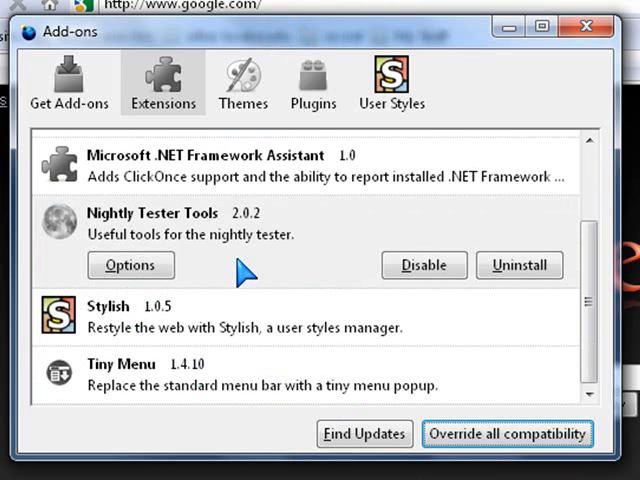
{"action": "mouse_move", "coordinate": [318, 276]}
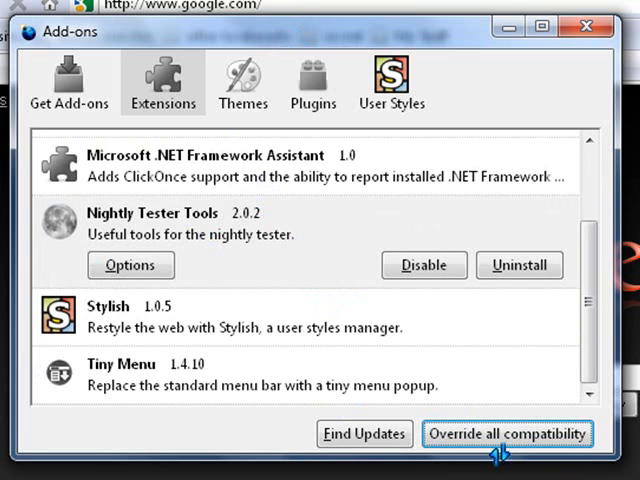
{"action": "mouse_move", "coordinate": [460, 430]}
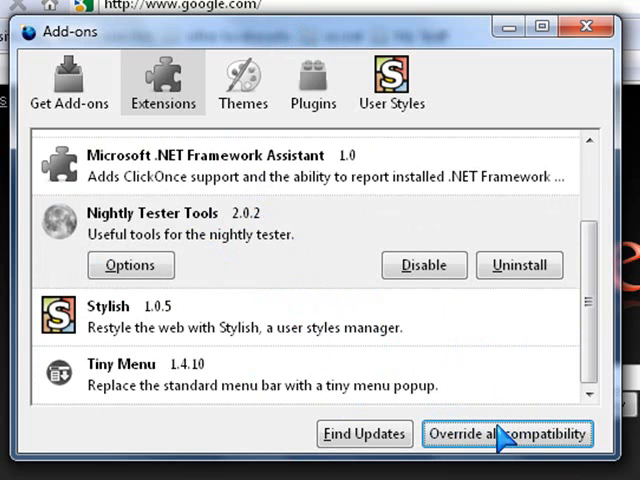
{"action": "mouse_move", "coordinate": [204, 236]}
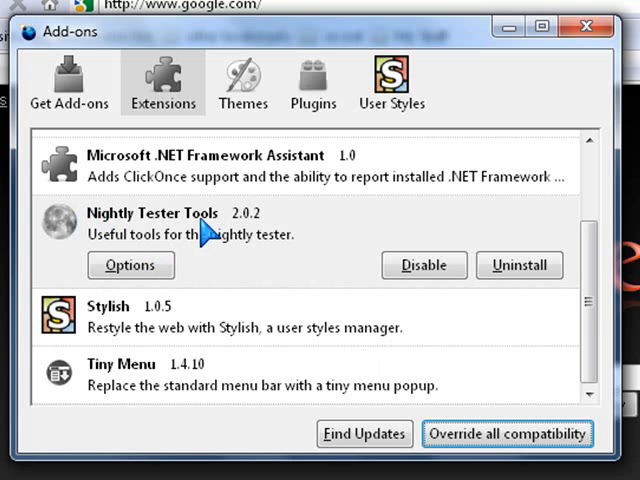
{"action": "mouse_move", "coordinate": [470, 432]}
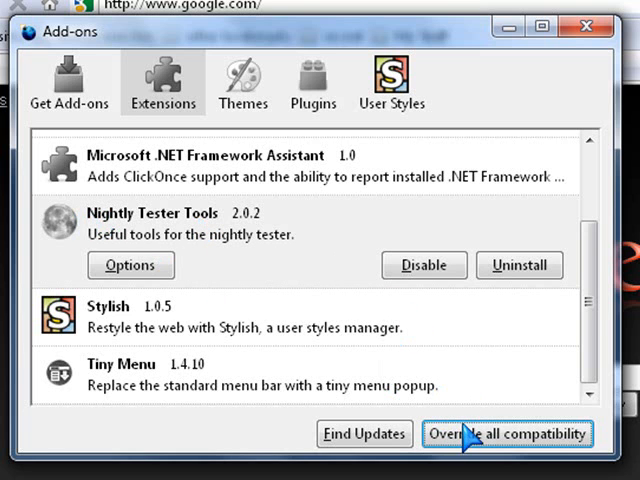
{"action": "mouse_move", "coordinate": [536, 78]}
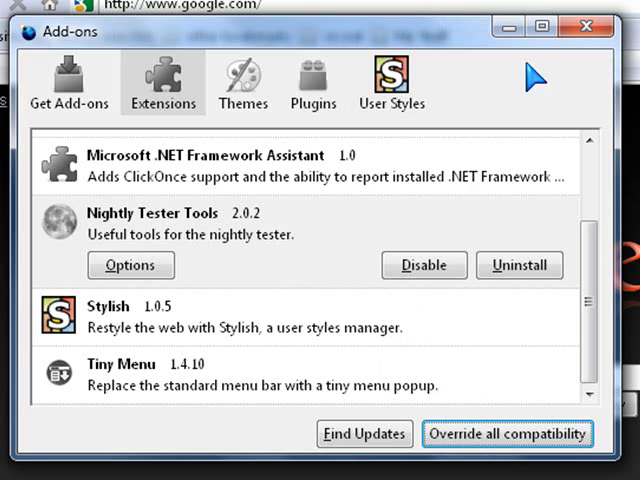
{"action": "scroll", "scroll_direction": "up", "scroll_amount": 3}
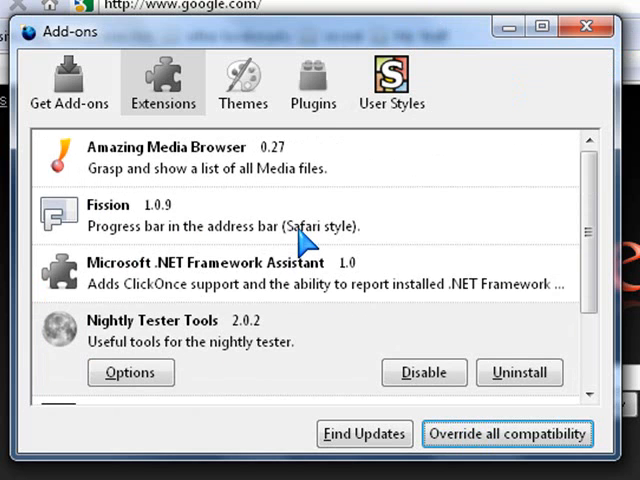
{"action": "scroll", "scroll_direction": "down", "scroll_amount": 3}
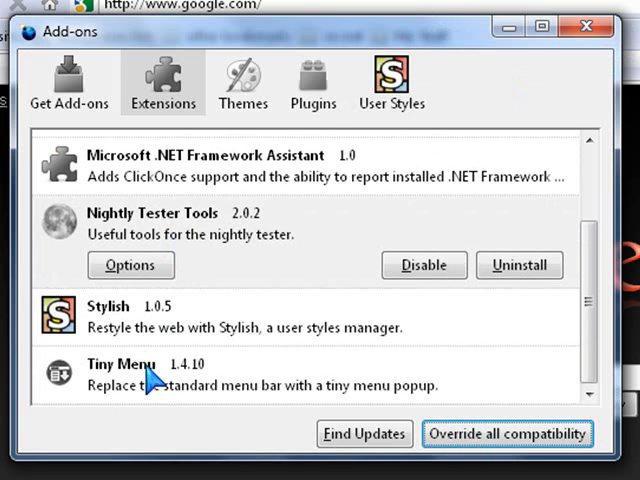
{"action": "mouse_move", "coordinate": [240, 136]}
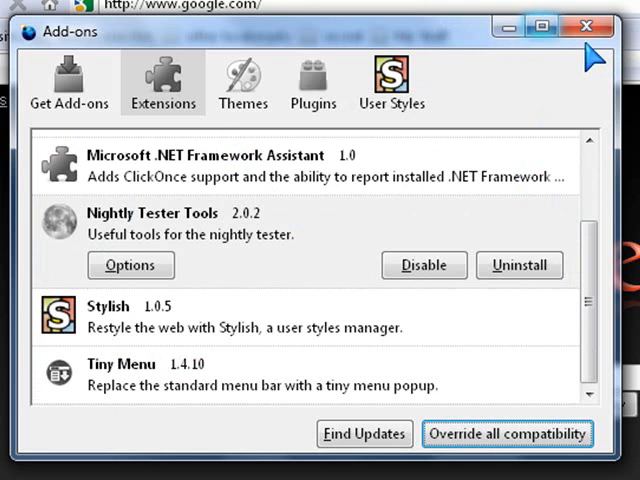
{"action": "mouse_move", "coordinate": [272, 312]}
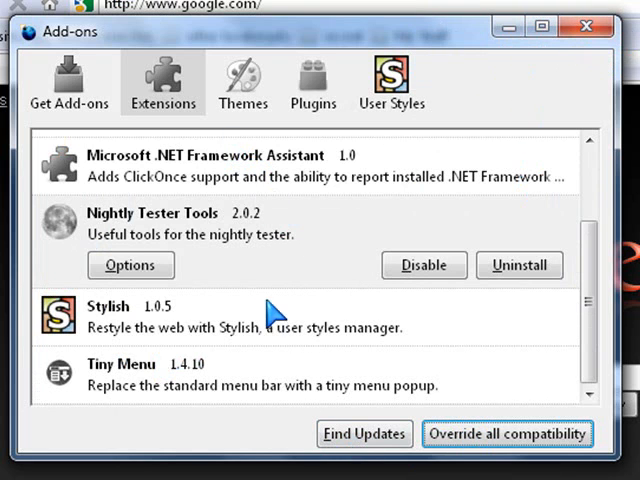
{"action": "mouse_move", "coordinate": [392, 232]}
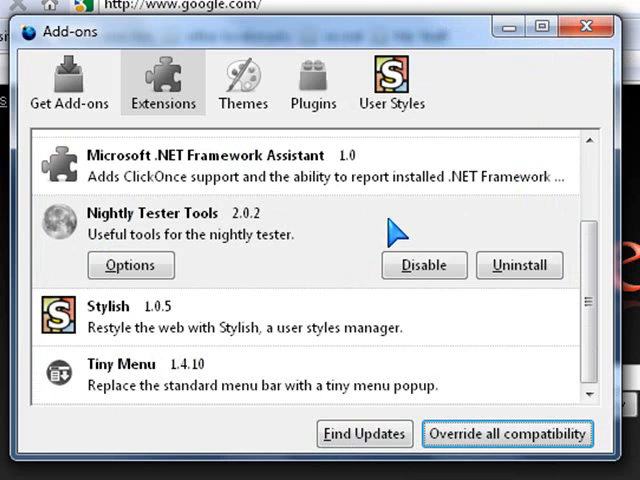
{"action": "mouse_move", "coordinate": [508, 28]}
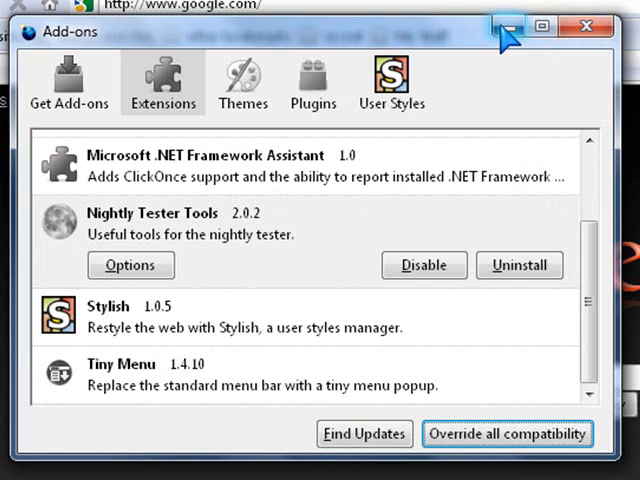
{"action": "mouse_move", "coordinate": [480, 340]}
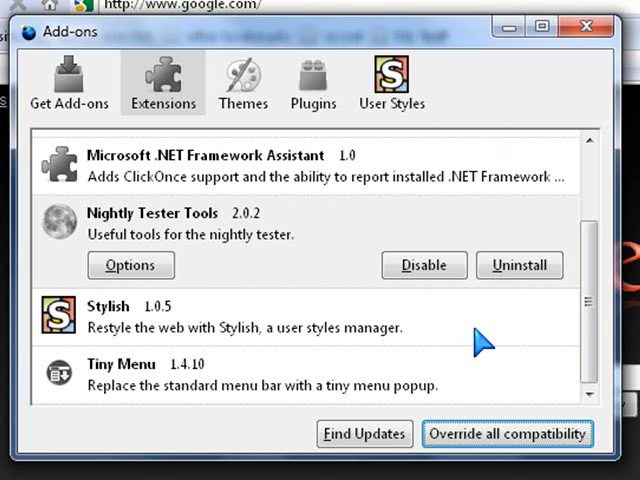
{"action": "mouse_move", "coordinate": [480, 470]}
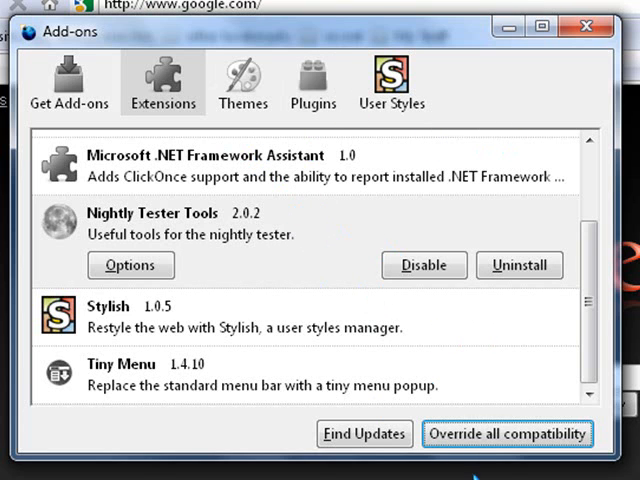
{"action": "mouse_move", "coordinate": [124, 222]}
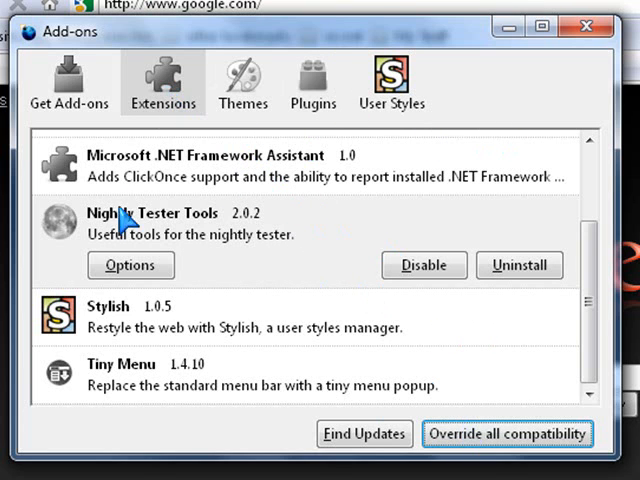
View the installed themes Default and MonoChrome, then close the Add-ons manager
{"action": "left_click", "coordinate": [242, 80]}
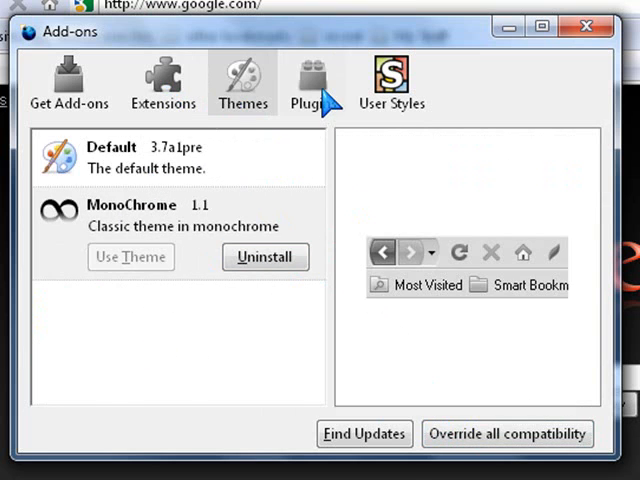
{"action": "mouse_move", "coordinate": [192, 110]}
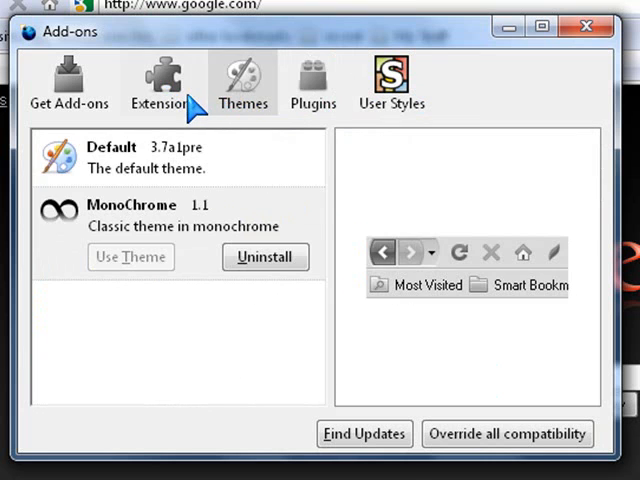
{"action": "left_click", "coordinate": [162, 80]}
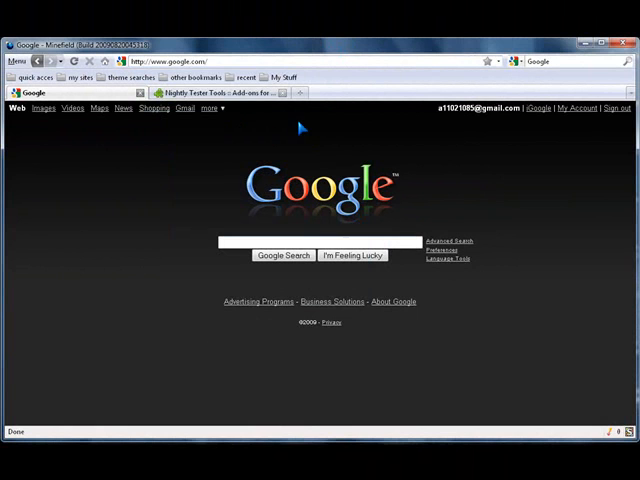
{"action": "left_click", "coordinate": [222, 92]}
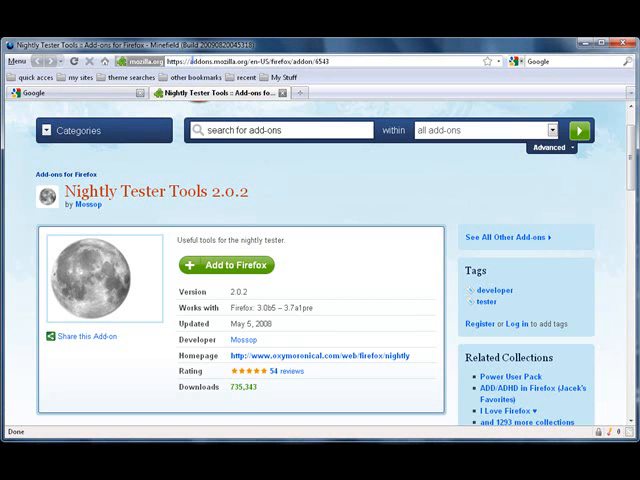
{"action": "left_click", "coordinate": [36, 92]}
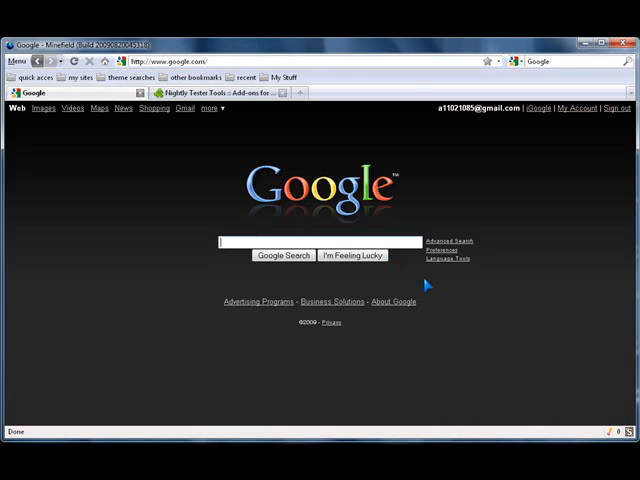